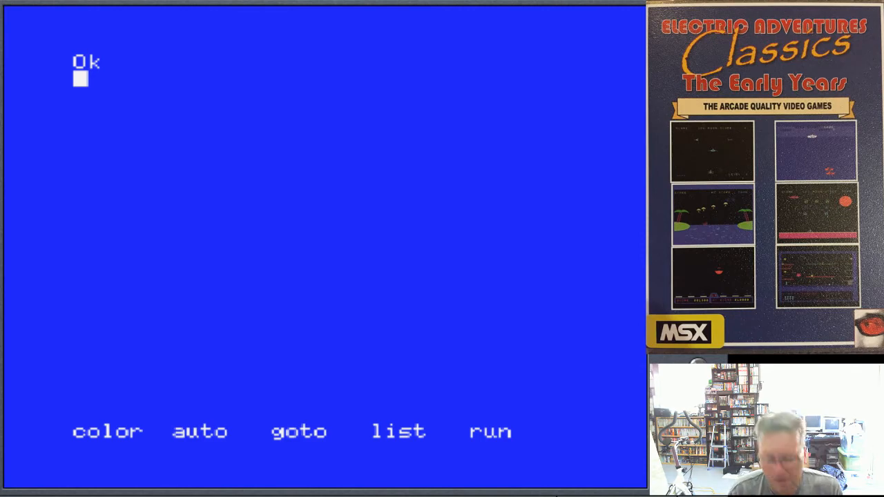
Step: List the disk with FILES, then enter run"bombscar.bas" to launch the game
{"action": "type", "text": "fi"}
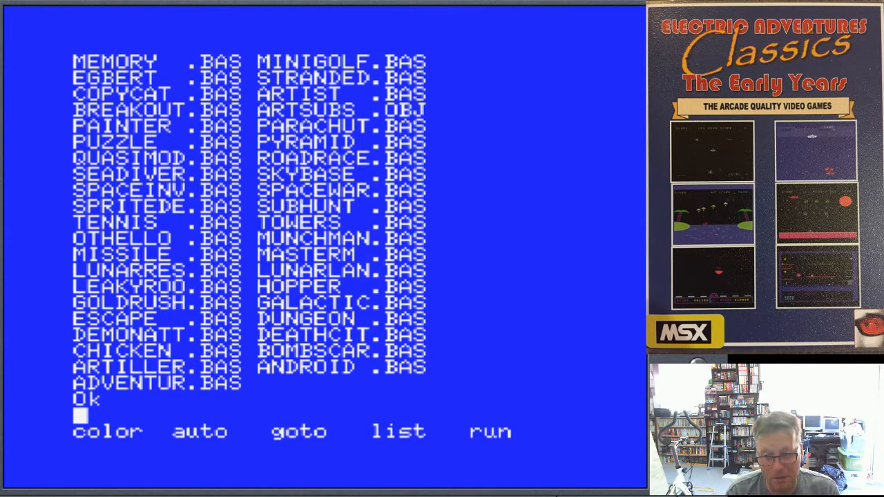
{"action": "type", "text": "run"}
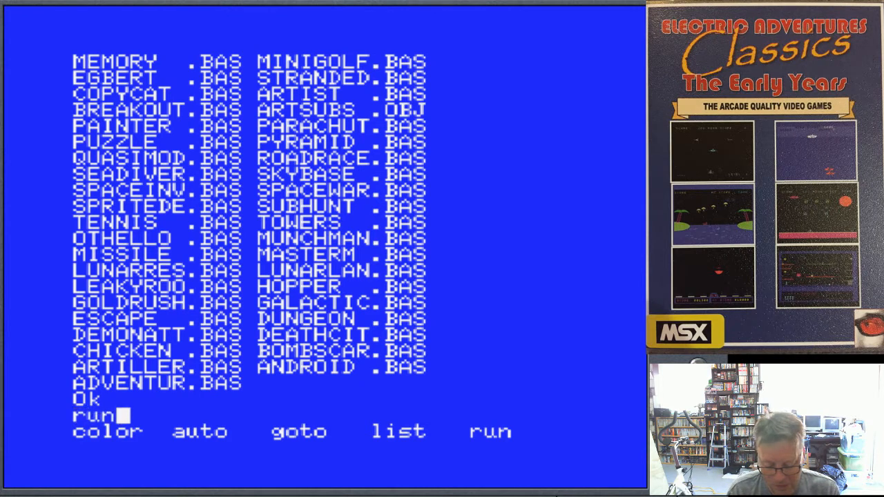
{"action": "type", "text": "\""}
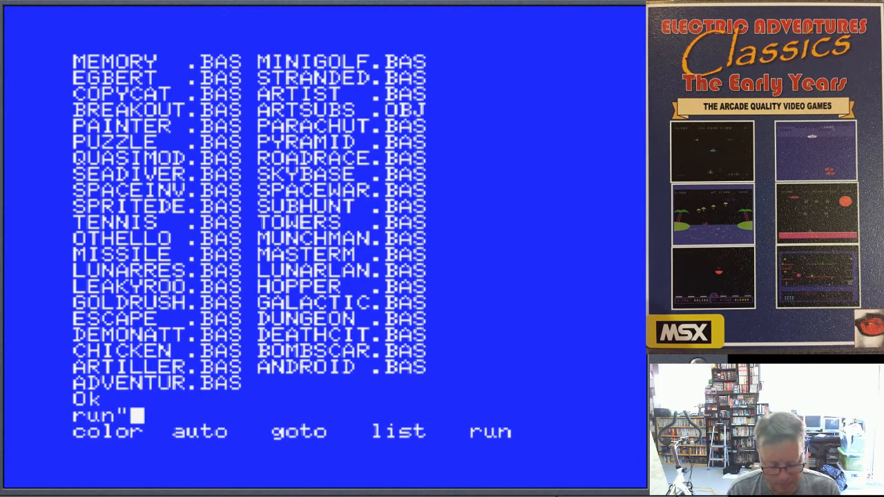
{"action": "type", "text": "bom"}
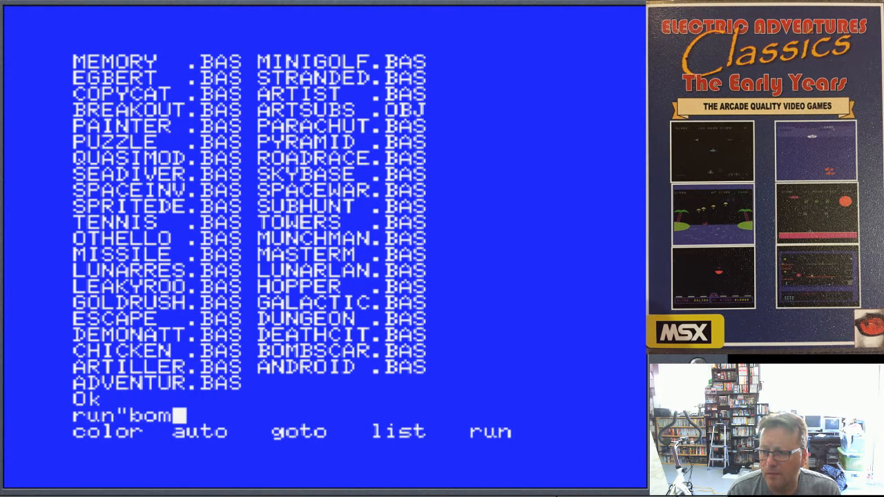
{"action": "type", "text": "scar"}
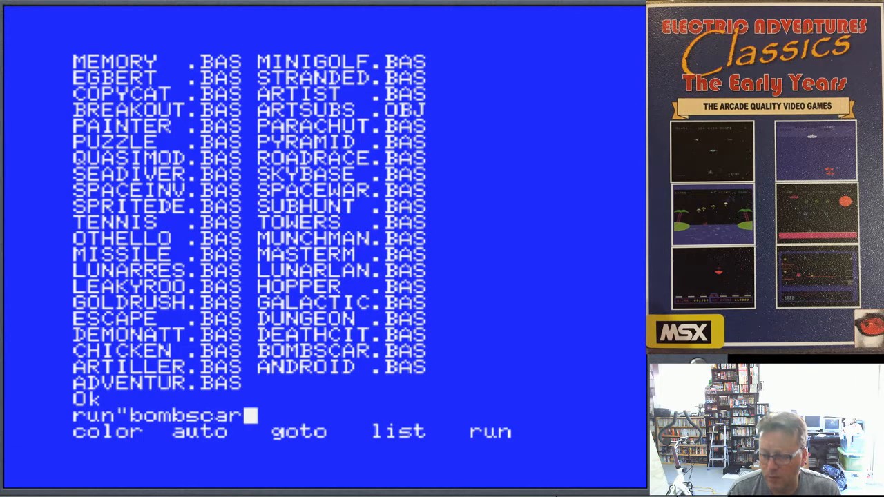
{"action": "type", "text": ".bas"}
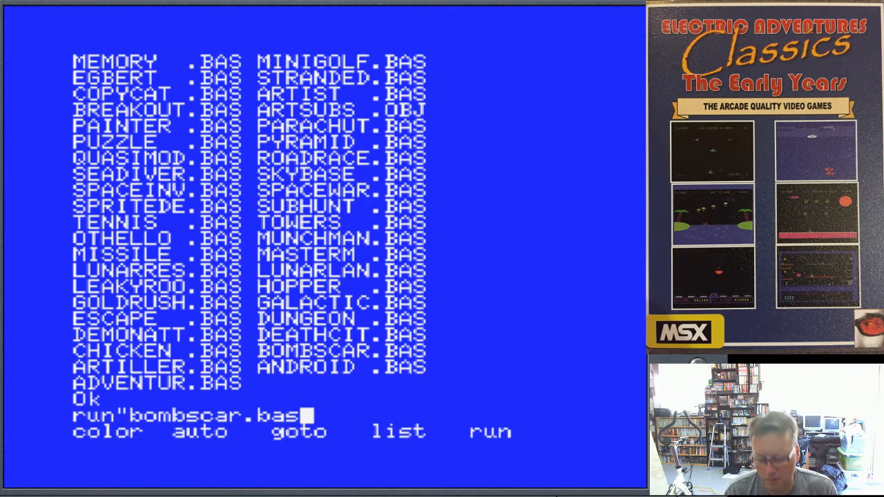
{"action": "type", "text": "\""}
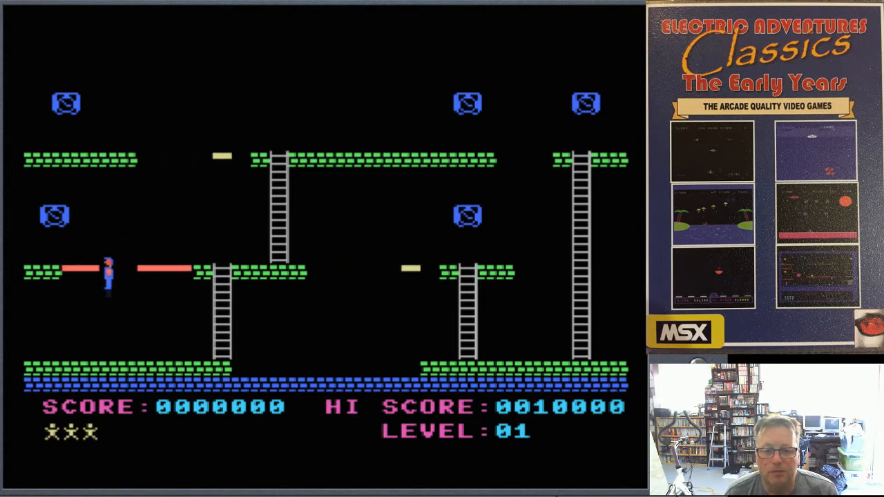
Step: Walk and climb the ladders on level 01, collecting bombs to reach 400 points
{"action": "key", "text": "Down"}
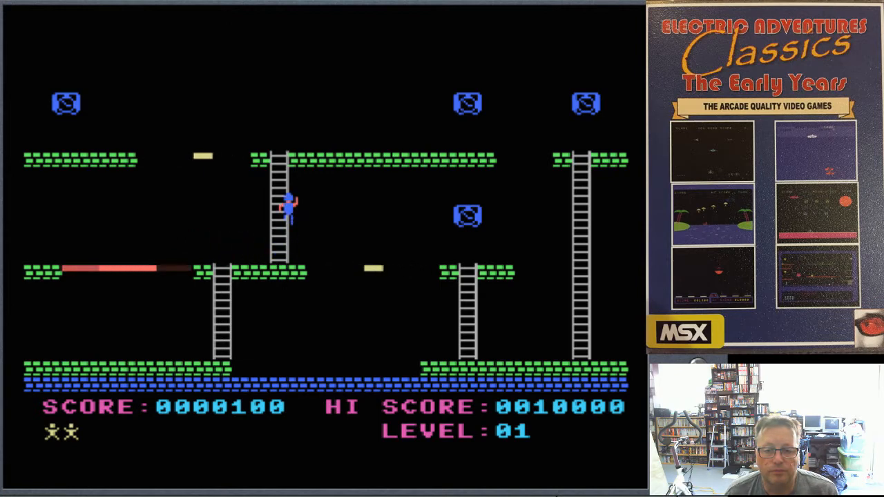
{"action": "key", "text": "up"}
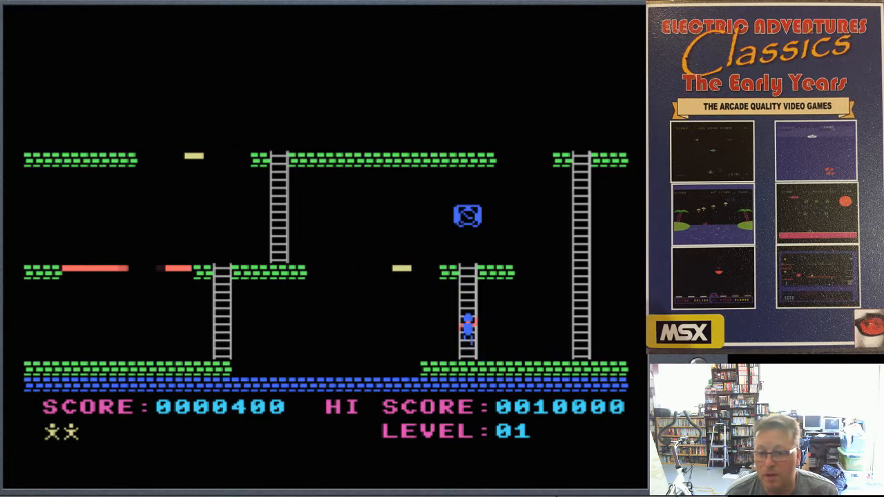
{"action": "key", "text": "Up"}
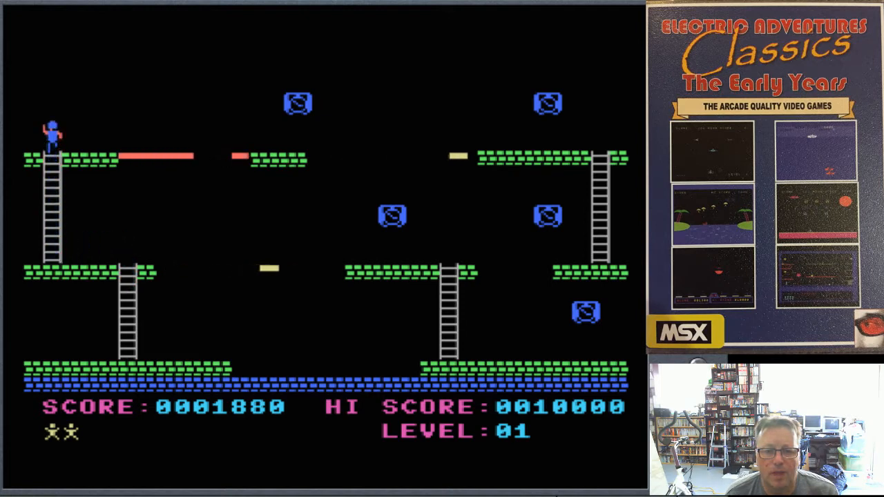
Step: Steer along the top and middle platforms of the second screen, reaching 2180 points
{"action": "key", "text": "Right"}
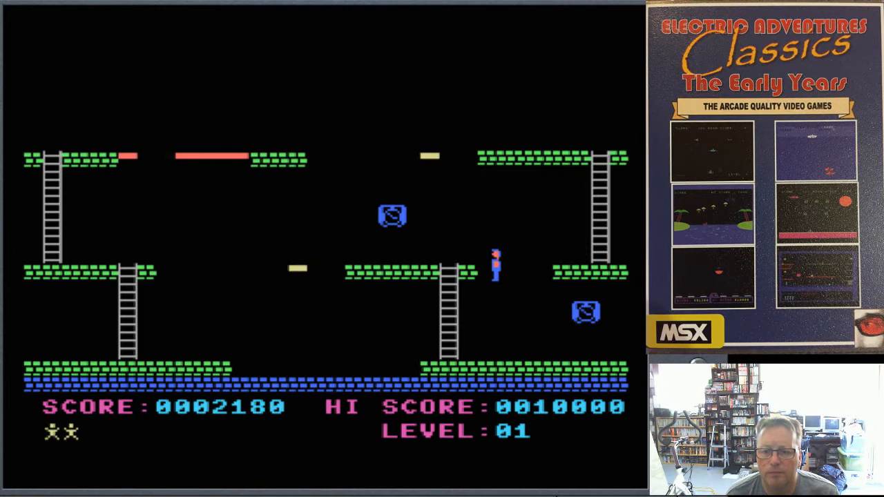
{"action": "key", "text": "Down"}
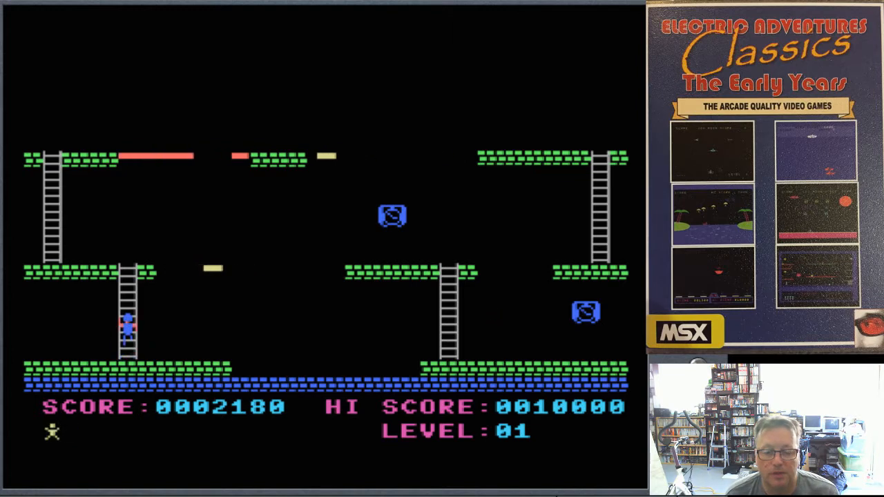
Step: Climb the left ladder on the second screen with the last remaining life
{"action": "key", "text": "Up"}
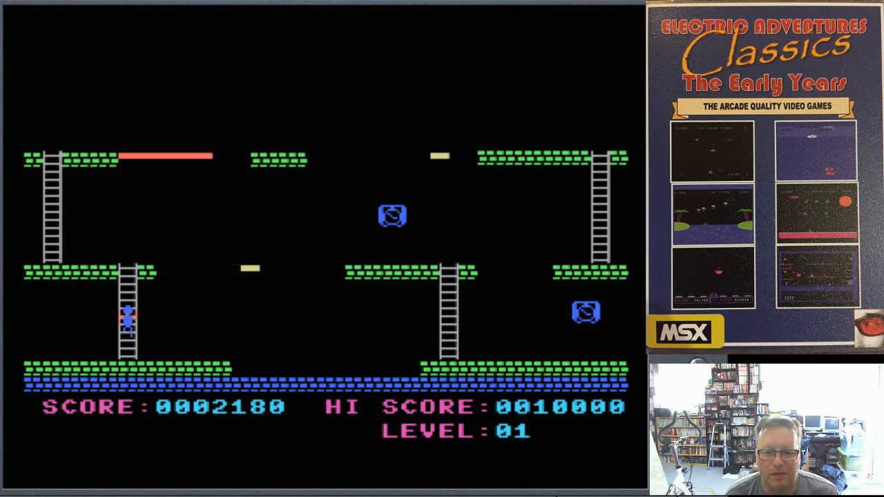
{"action": "key", "text": "Up"}
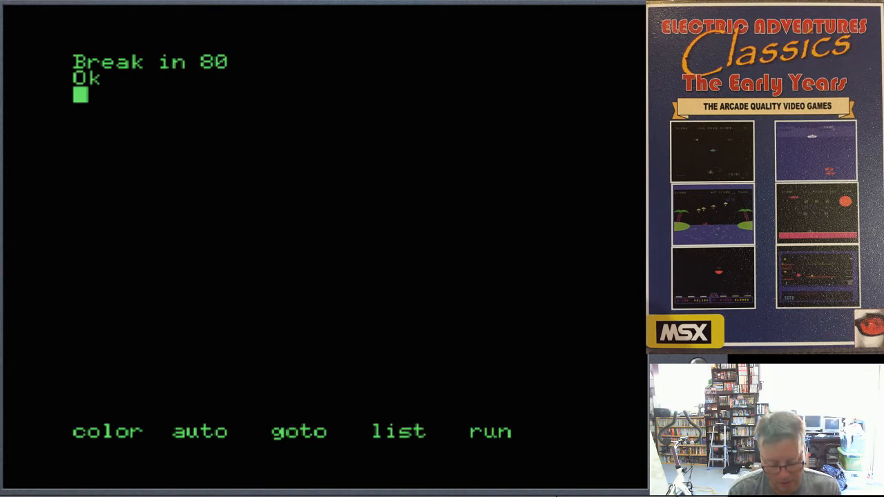
Step: LIST the whole Bombscare program, scrolling through to its final DATA lines
{"action": "type", "text": "list"}
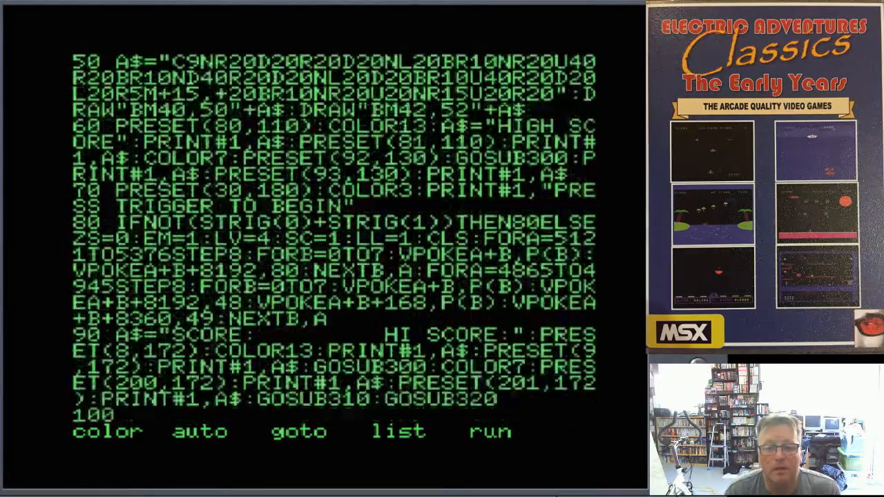
{"action": "scroll", "scroll_direction": "down", "scroll_amount": 3}
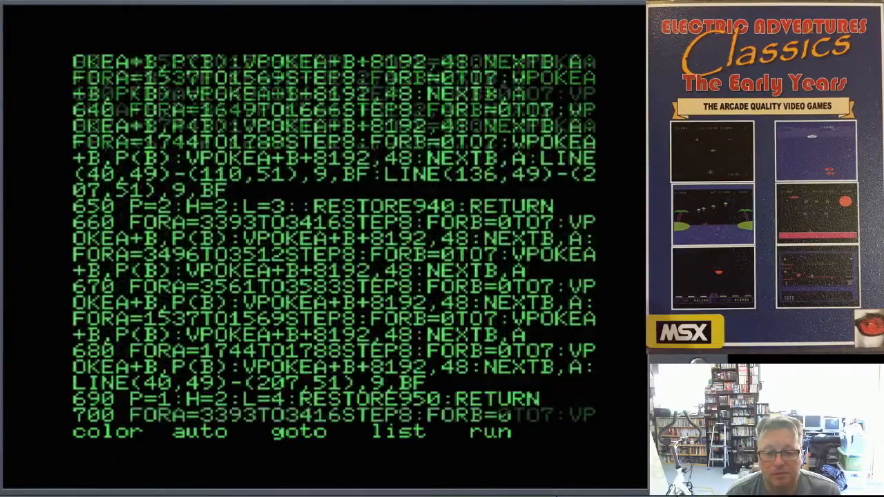
{"action": "scroll", "scroll_direction": "down", "scroll_amount": 3}
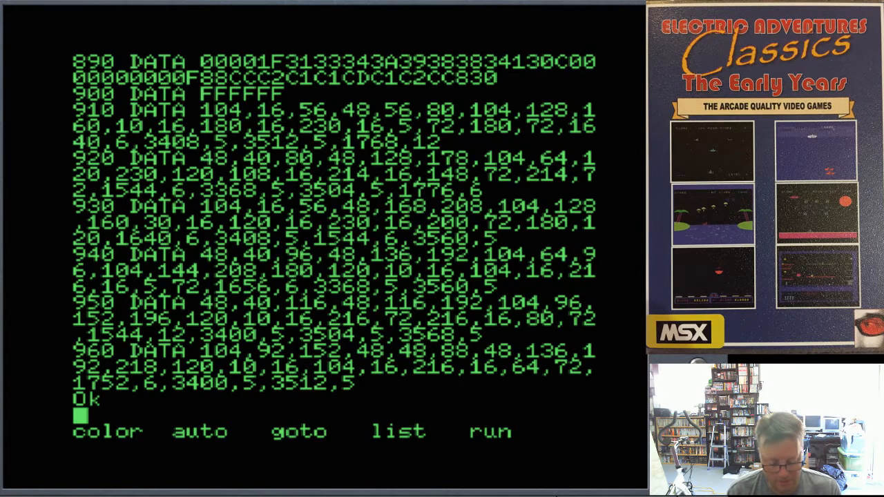
{"action": "type", "text": "list"}
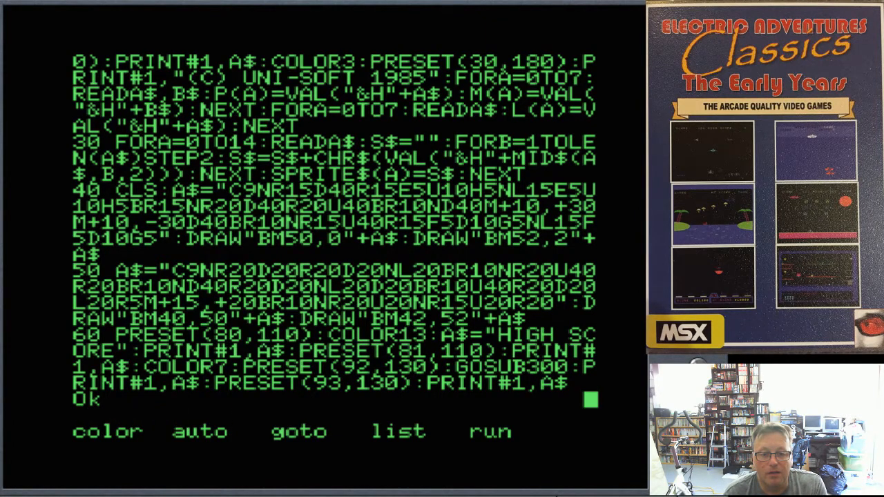
Step: LIST the program again to show its opening lines 20–60
{"action": "type", "text": "list 70-100"}
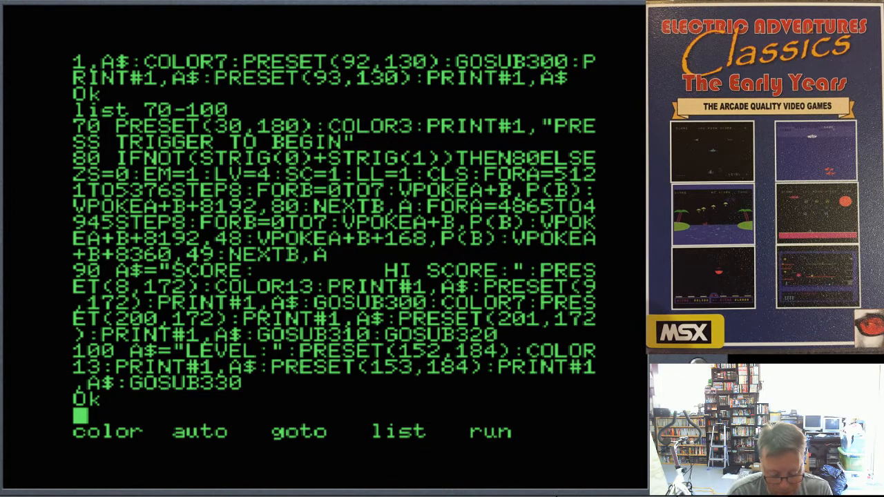
Step: Prepare the LIST 110-160 command below the lines 70–100 listing
{"action": "type", "text": "list 1"}
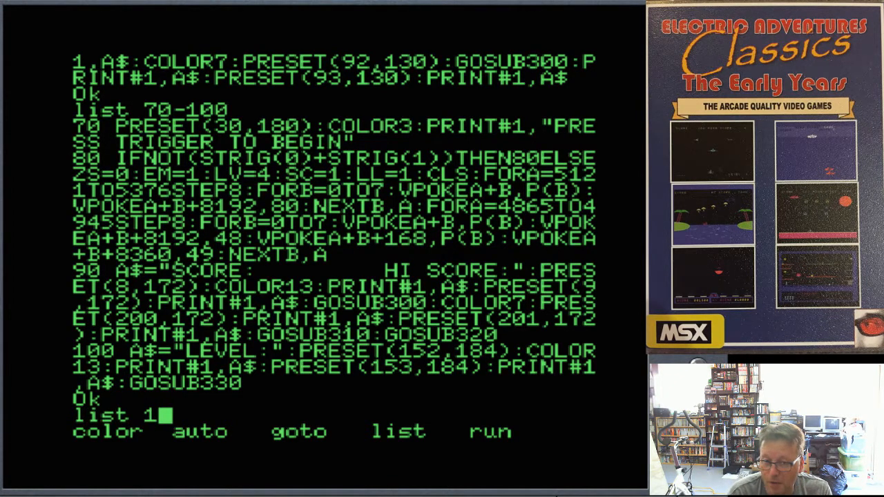
{"action": "type", "text": "10-16"}
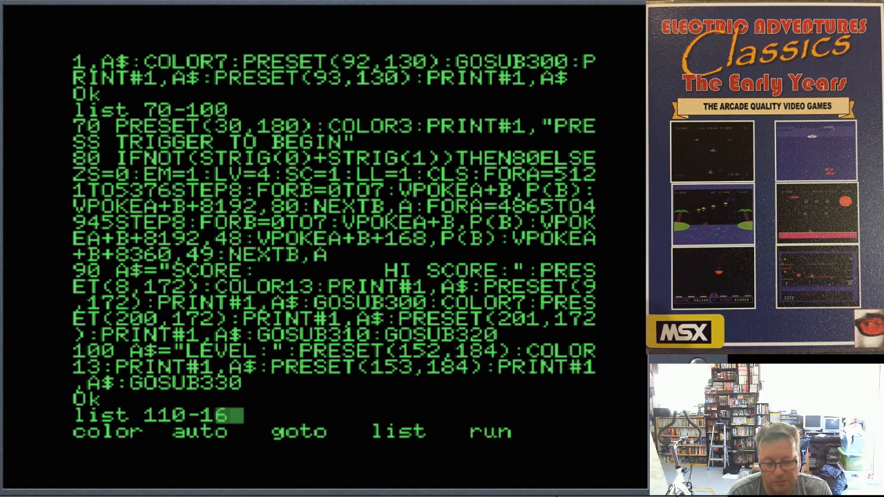
Step: Show lines 110–160, then request lines 170–220, the player movement code
{"action": "key", "text": "enter"}
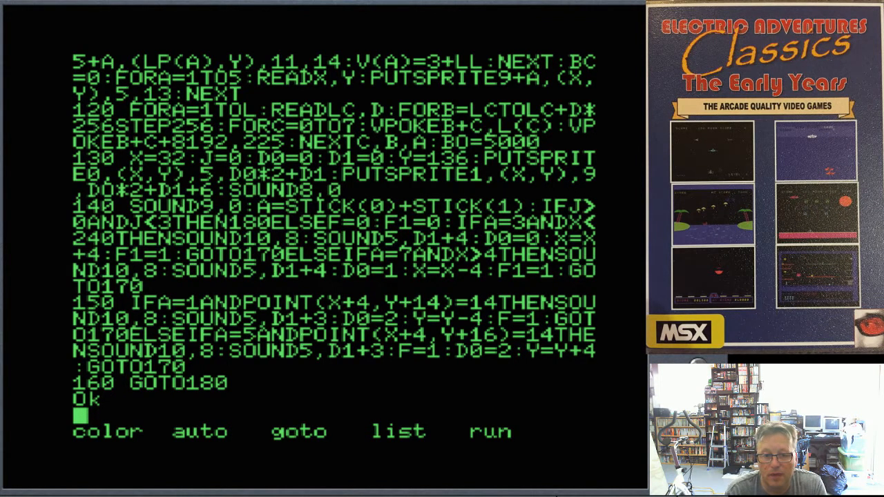
{"action": "type", "text": "list 170-220"}
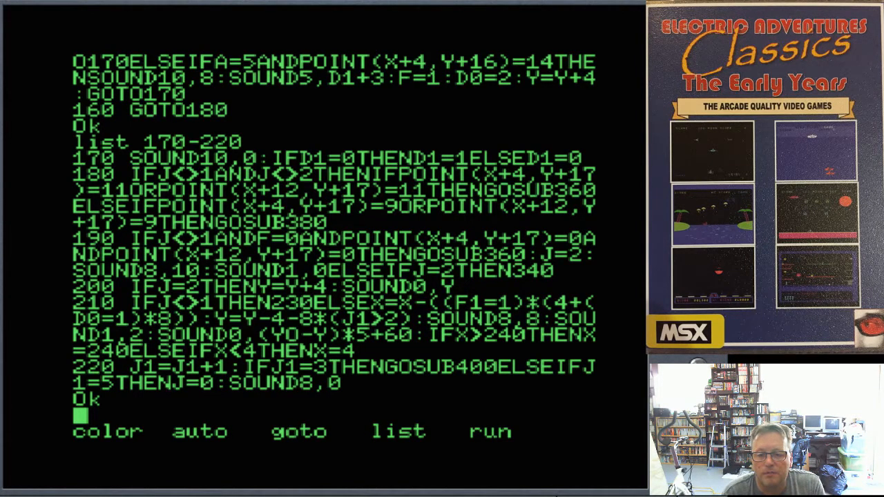
Step: LIST lines 230–260, the sprite placement and enemy movement code
{"action": "type", "text": "l"}
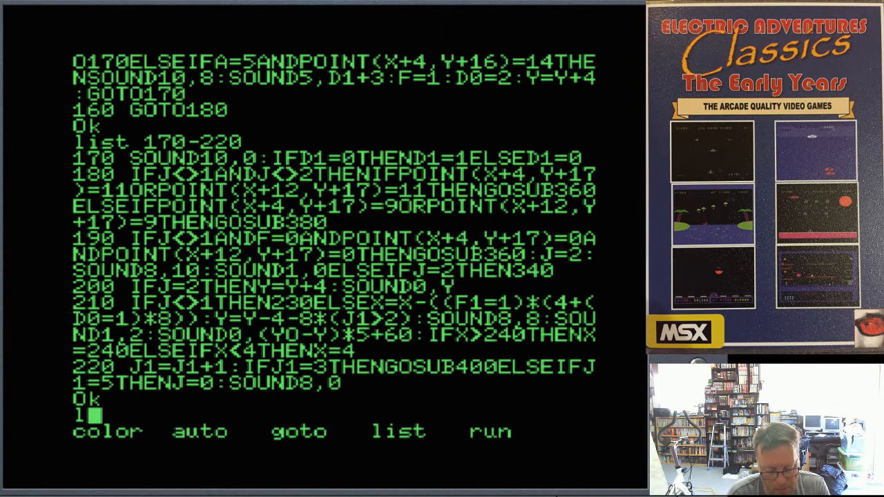
{"action": "type", "text": "ist 230-260"}
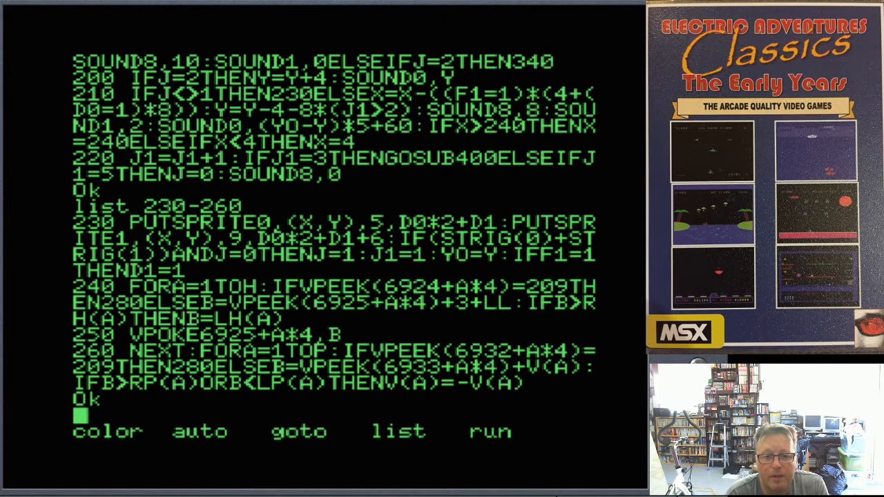
Step: LIST lines 270–320, the score, bonus and level-display routines
{"action": "type", "text": "list 270"}
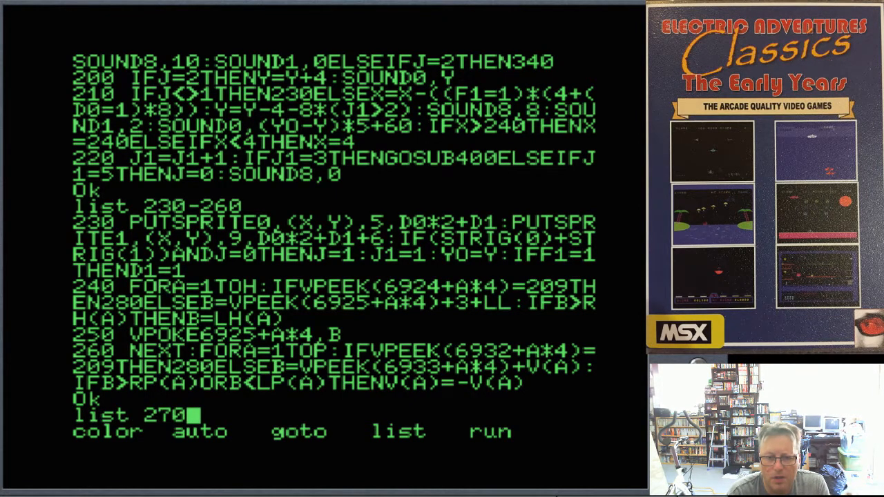
{"action": "type", "text": "-320"}
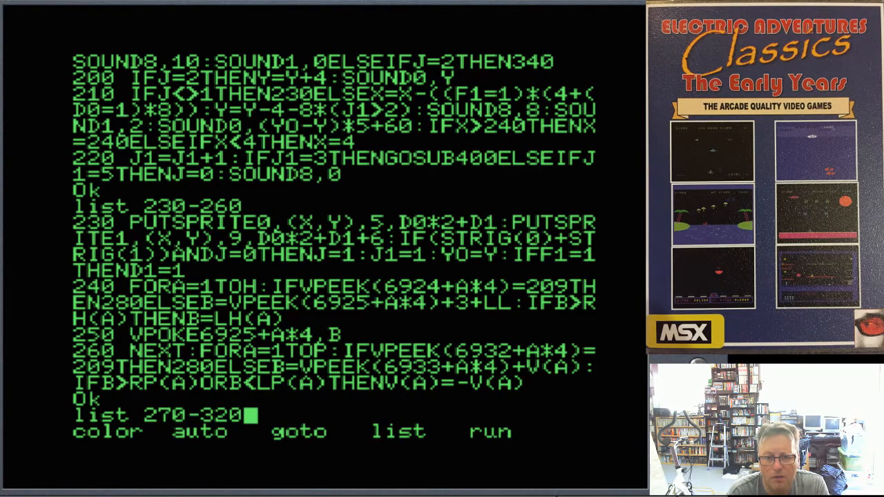
{"action": "key", "text": "Return"}
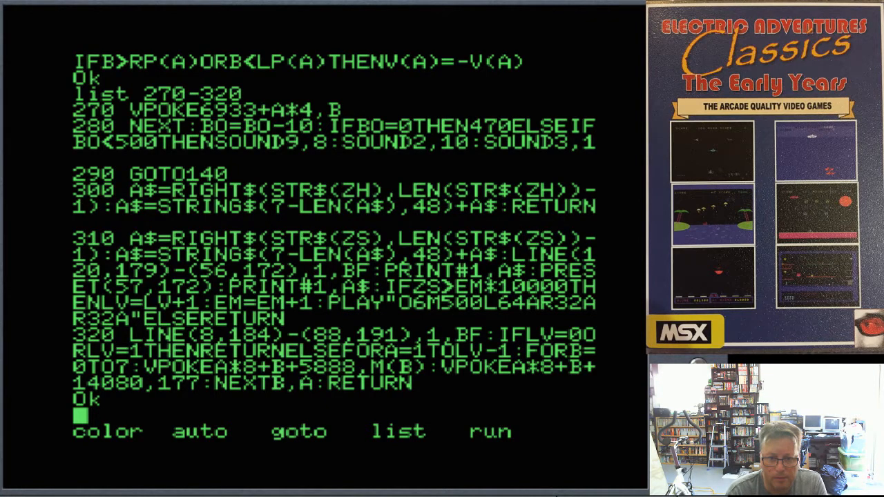
{"action": "type", "text": "list"}
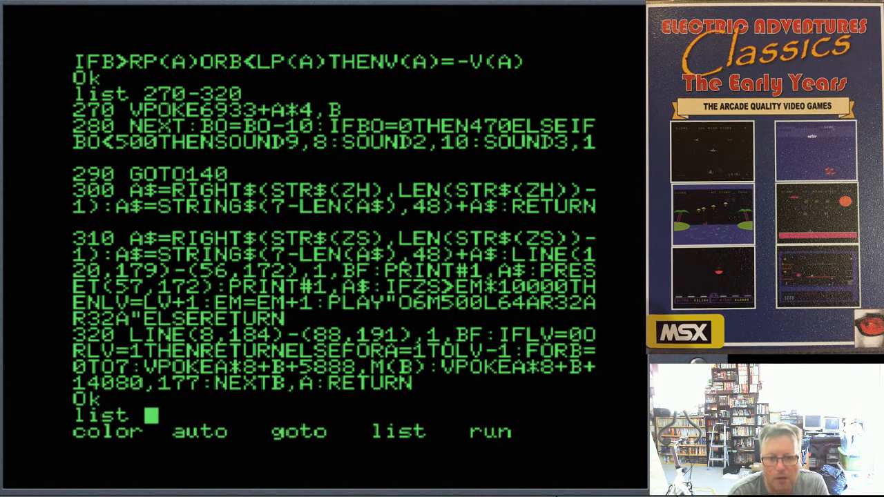
Step: List lines 330 to 460 with the GAME OVER, BONUS and LEVEL COMPLETED routines
{"action": "type", "text": "330-"}
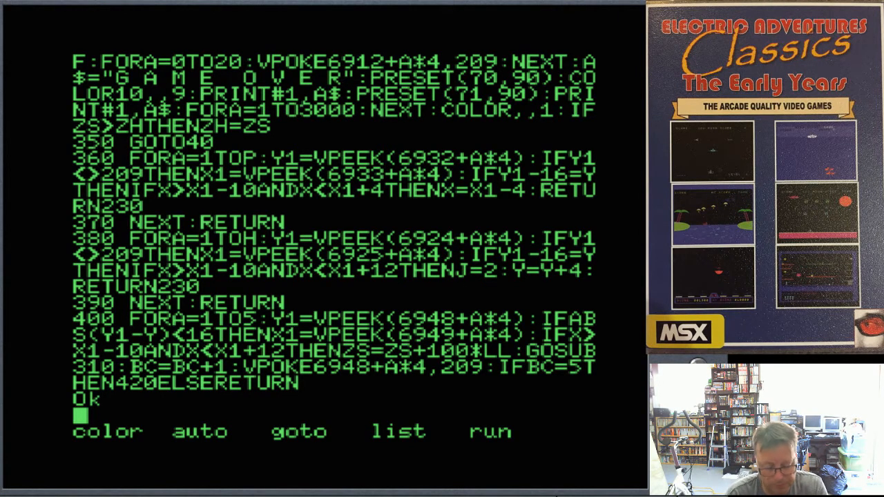
{"action": "type", "text": "lis"}
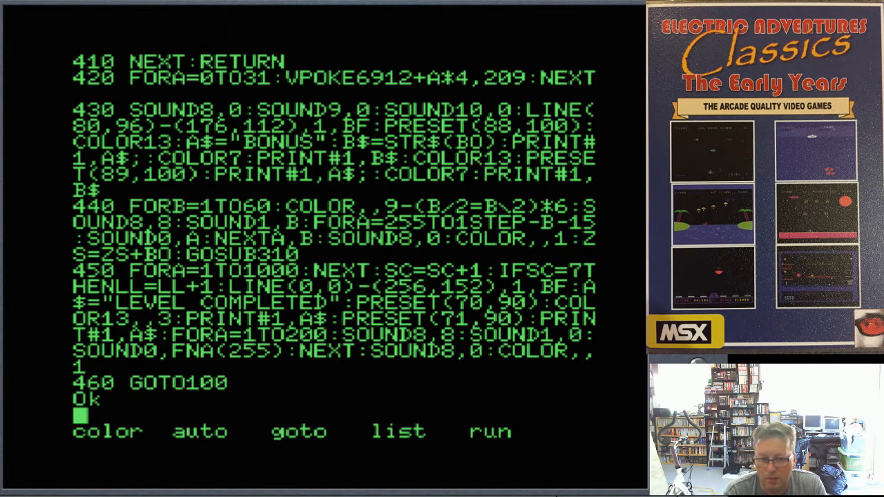
{"action": "type", "text": "list"}
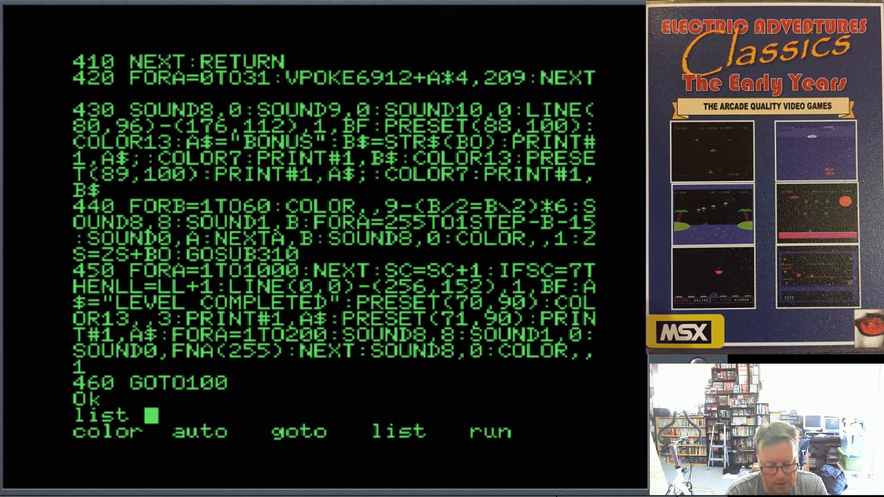
Step: List lines 470-520 then 530-560, the RESTORE setup and VPOKE drawing loops
{"action": "type", "text": "47052"}
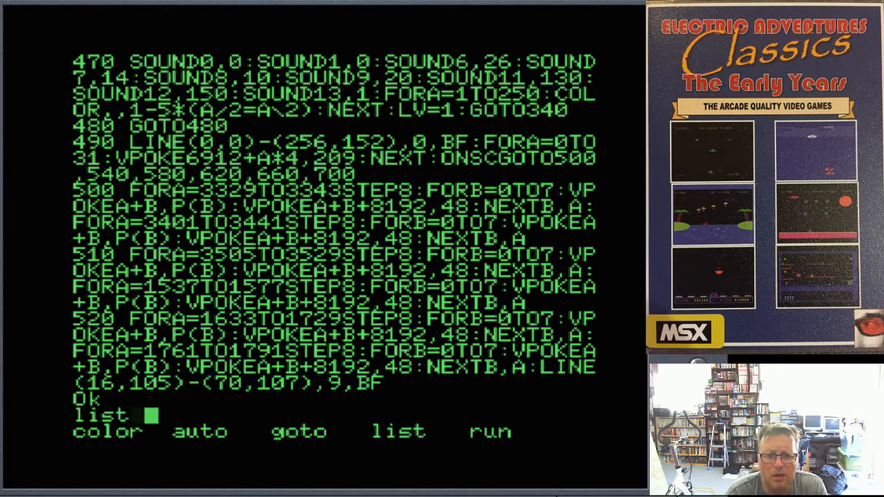
{"action": "type", "text": "530-560"}
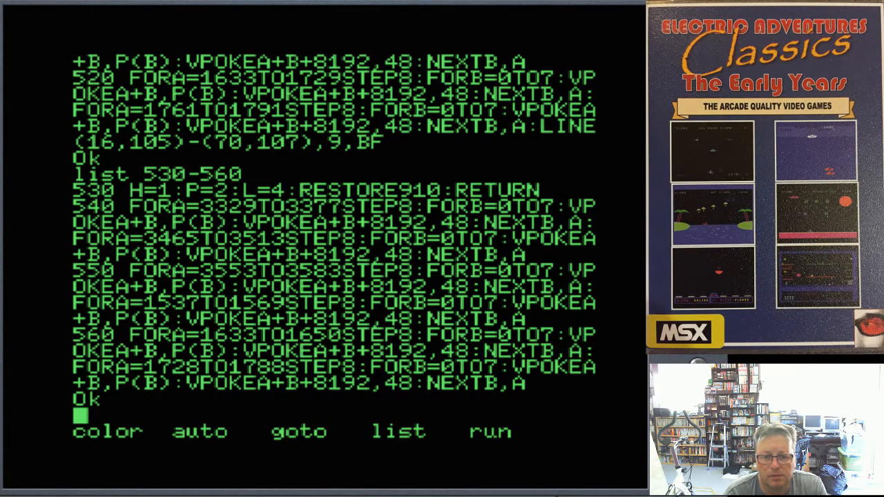
Step: List lines 570 to 620 of the level-layout drawing routines
{"action": "type", "text": "ls"}
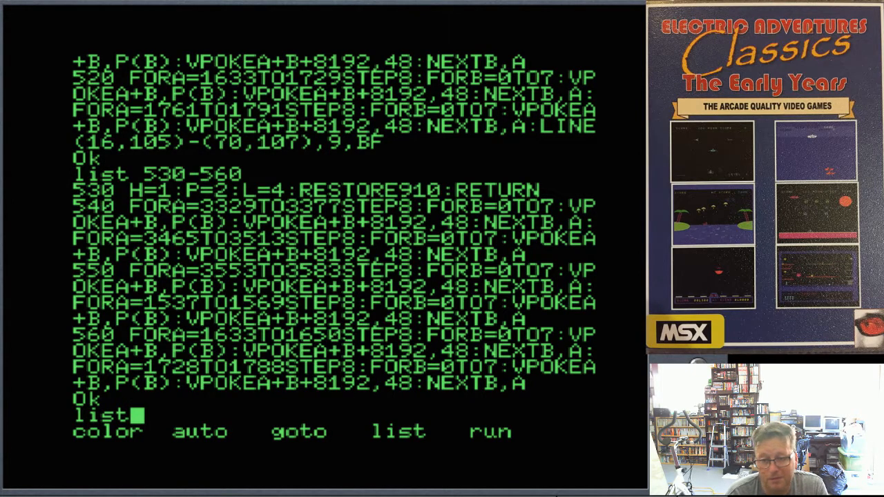
{"action": "type", "text": "5"}
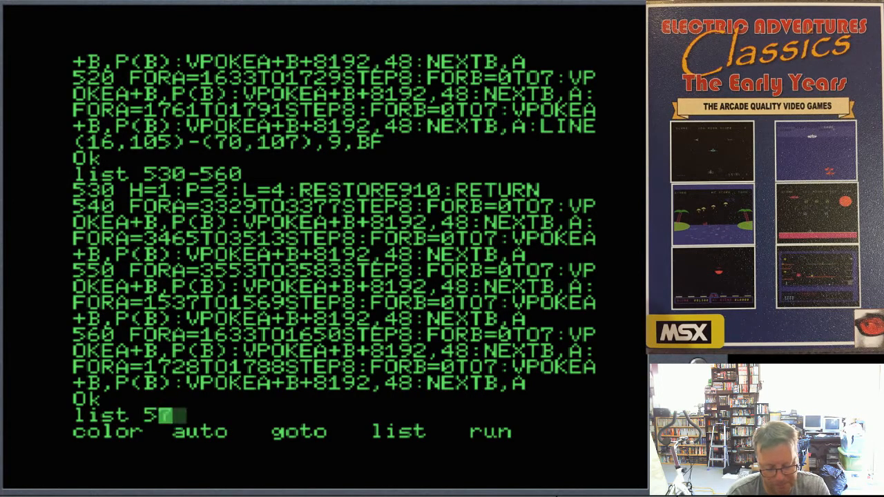
{"action": "type", "text": "70-620"}
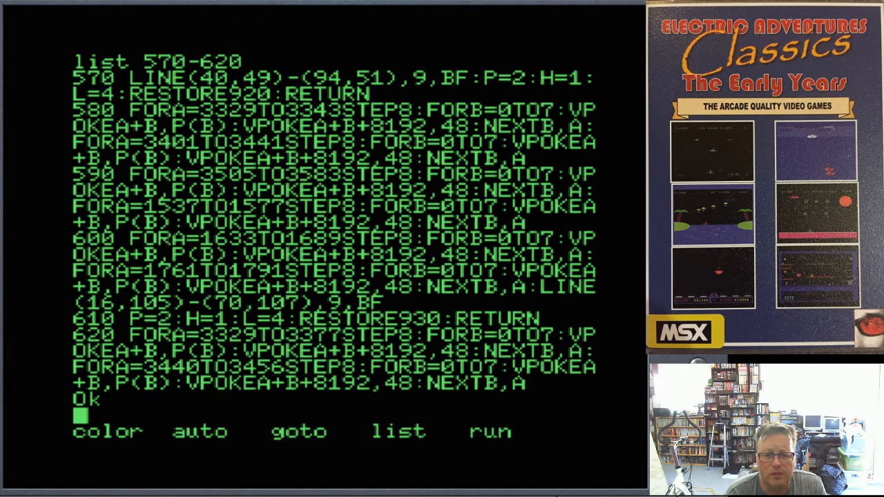
Step: List the following range up to line 680 and start LIST 690-
{"action": "type", "text": "li"}
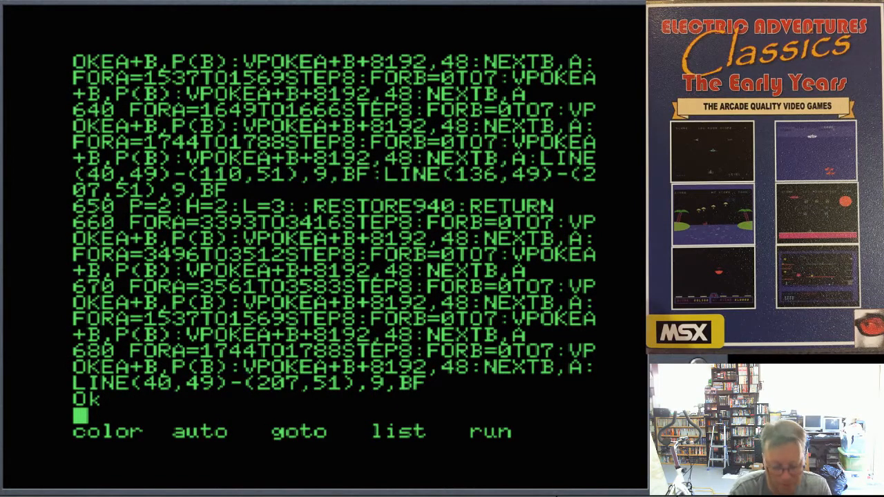
{"action": "type", "text": "list"}
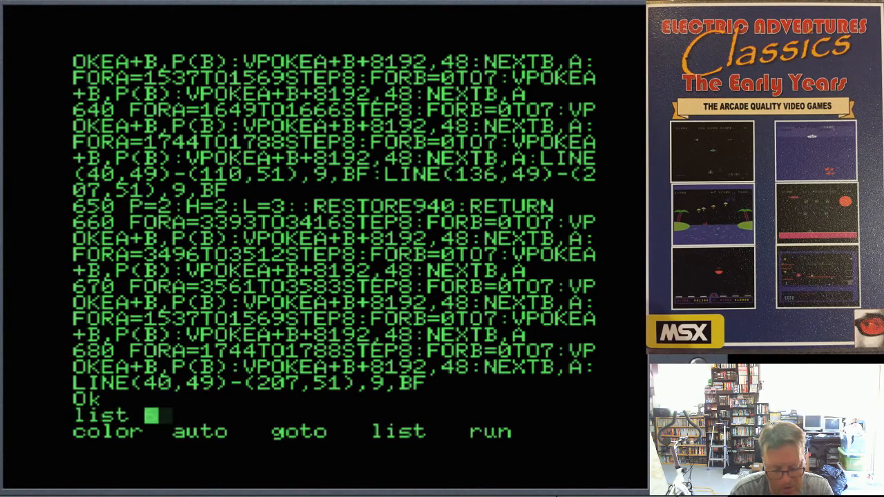
{"action": "type", "text": "690-"}
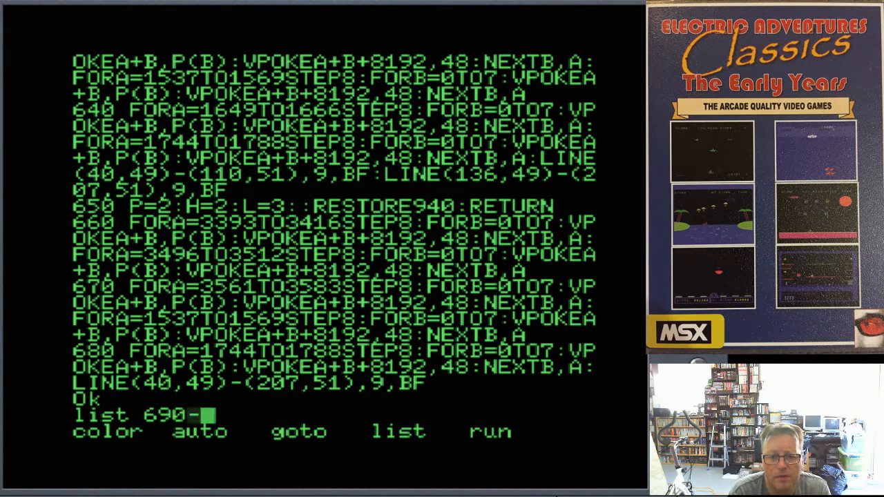